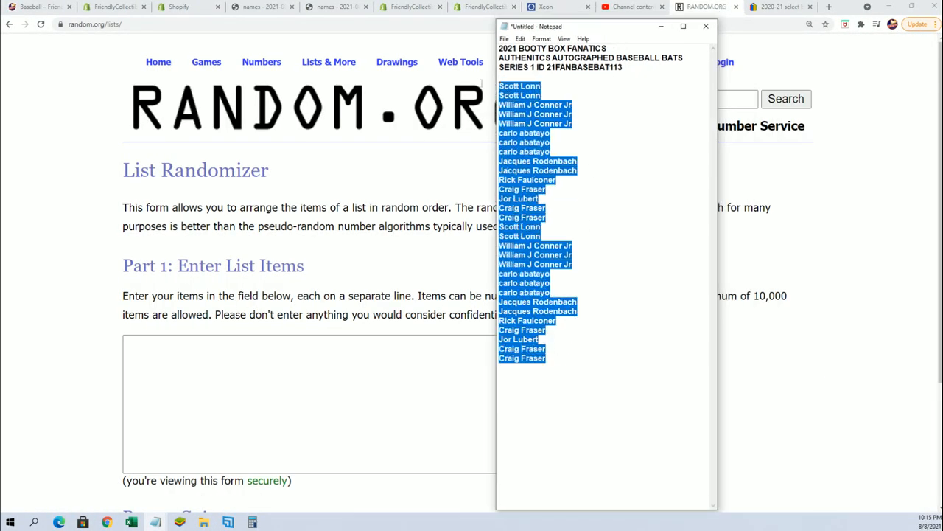
mouse_move(766, 286)
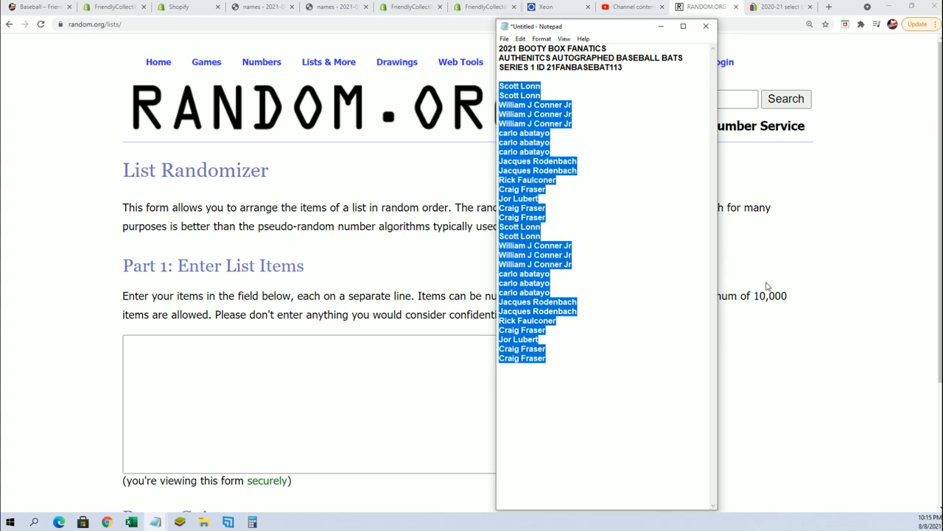
Paste the owner names from Notepad into the Part 1 list box as plain text
right_click(321, 404)
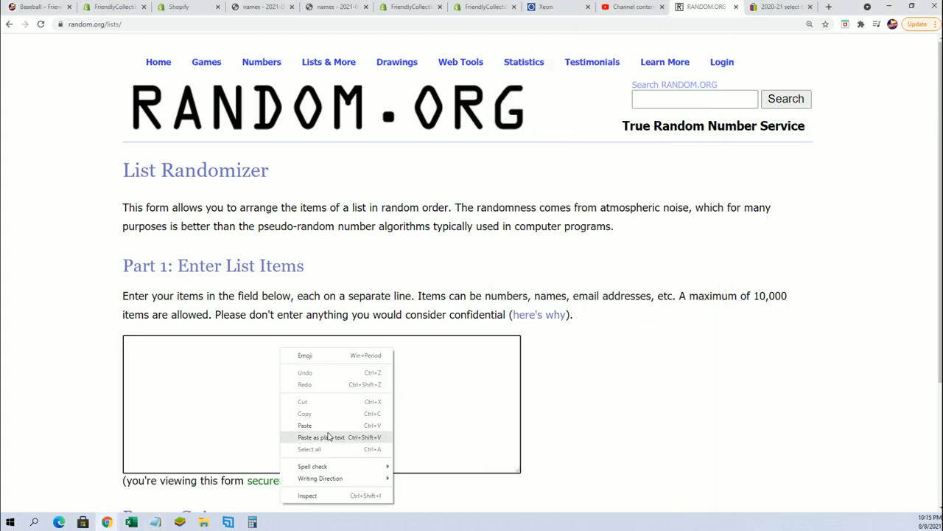
click(304, 424)
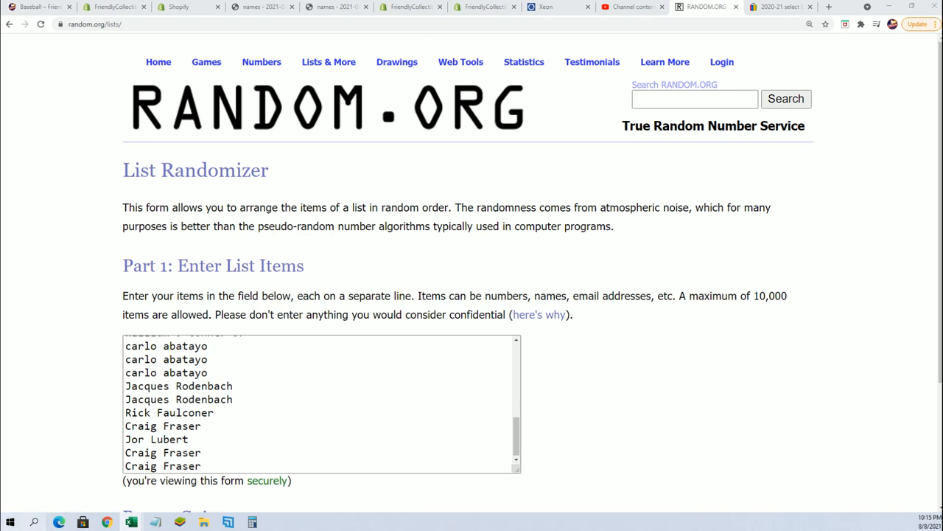
mouse_move(155, 521)
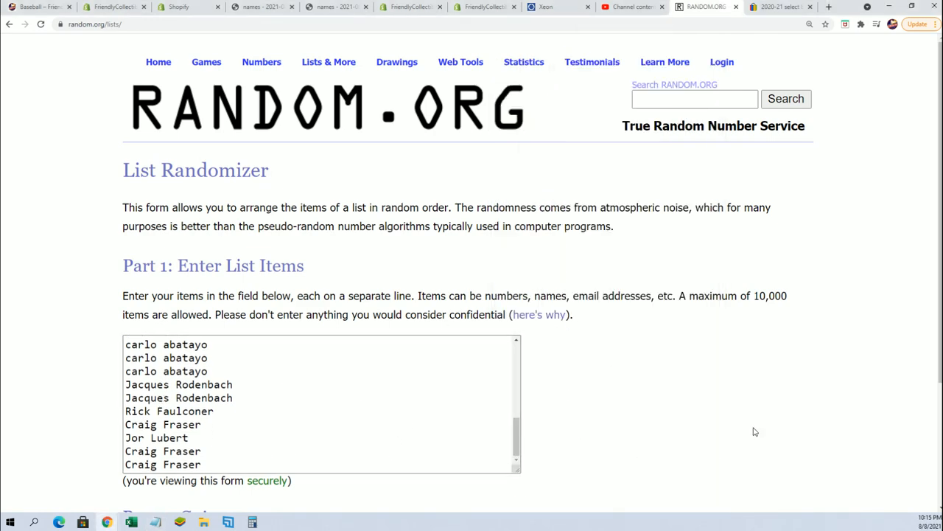
Randomize the 30 owner names and review the shuffled result
scroll(down, 3)
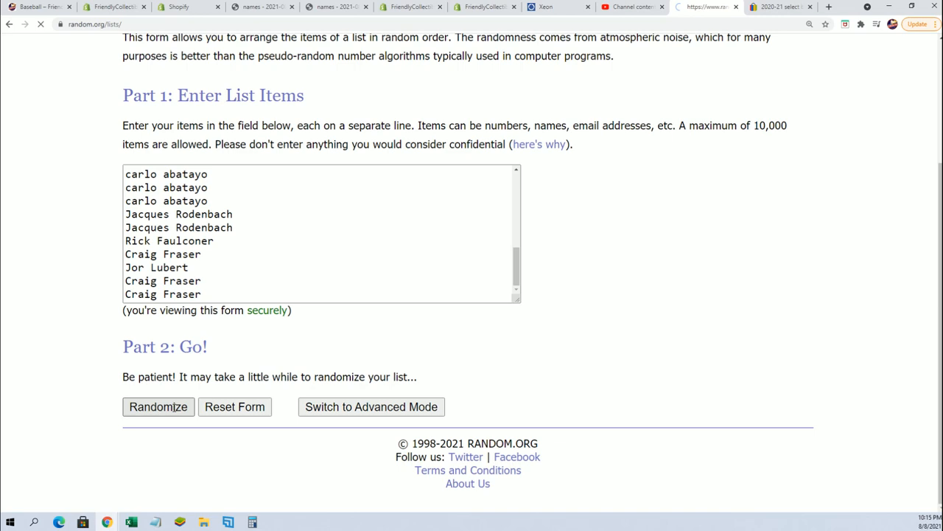
click(158, 407)
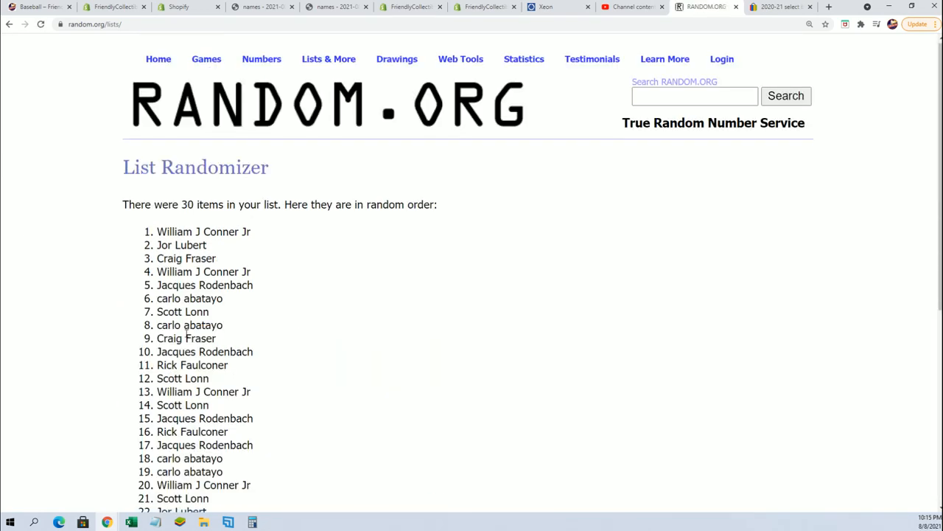
scroll(down, 3)
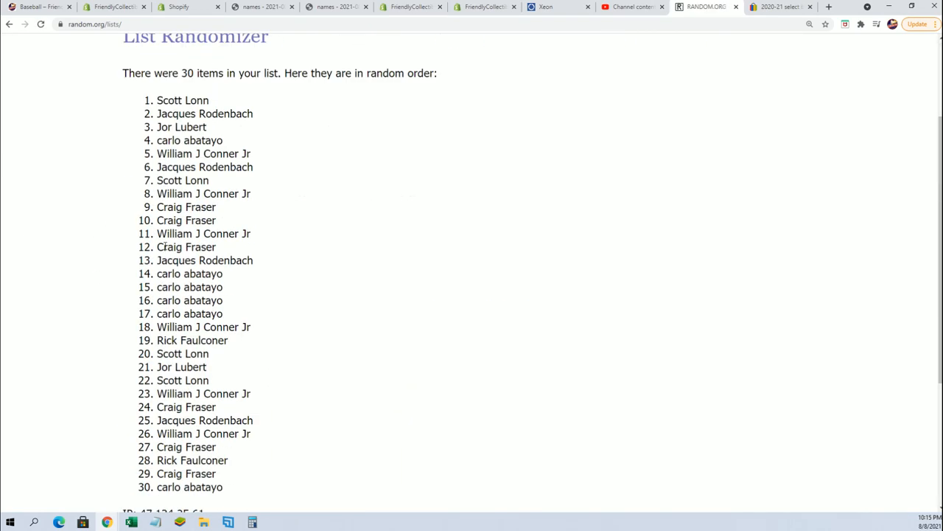
scroll(up, 3)
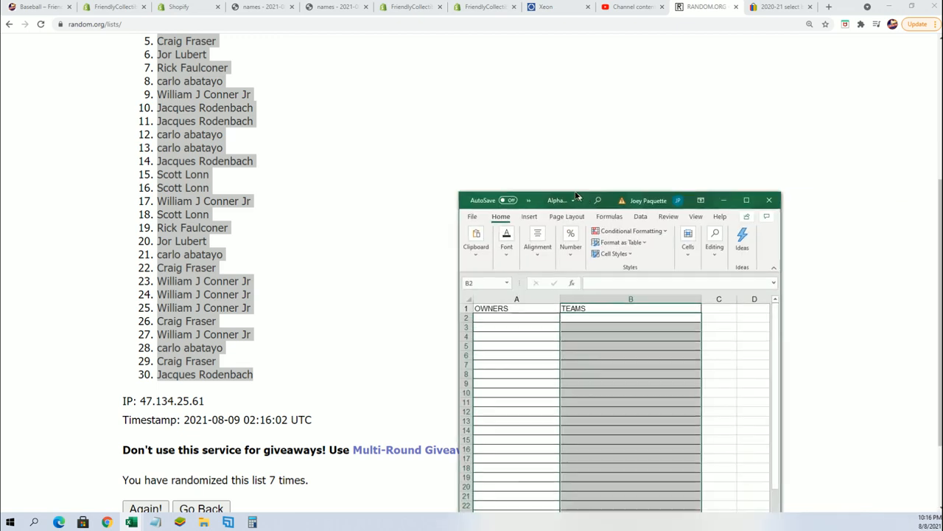
Paste the shuffled owner names into cell A2 under OWNERS via Paste Special as Text
click(746, 201)
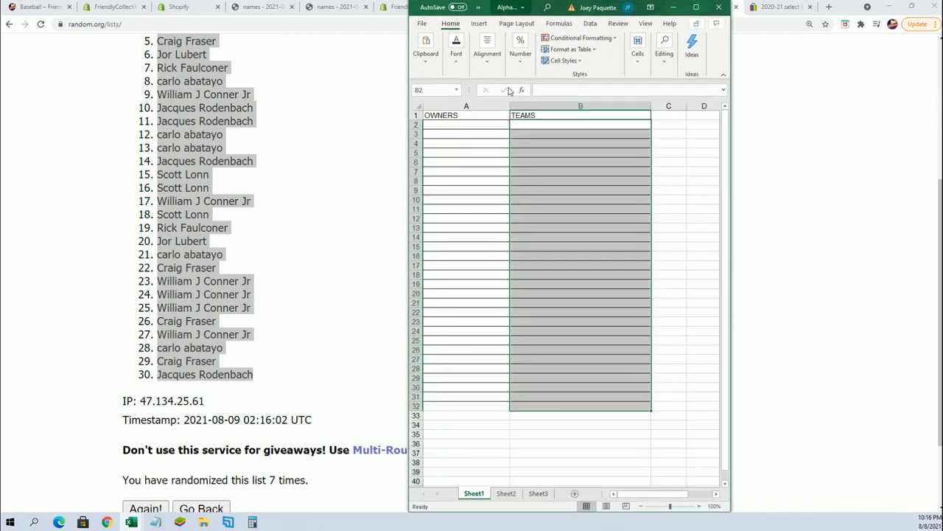
right_click(466, 124)
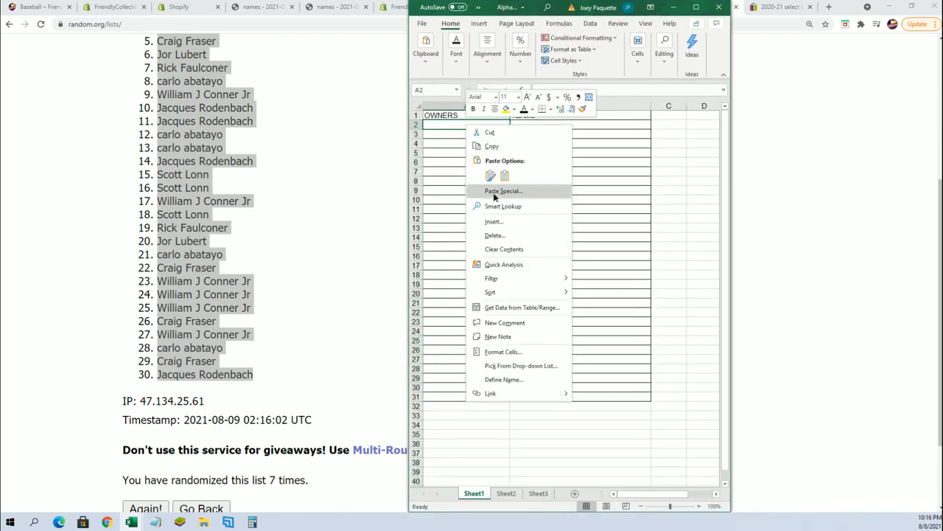
click(504, 190)
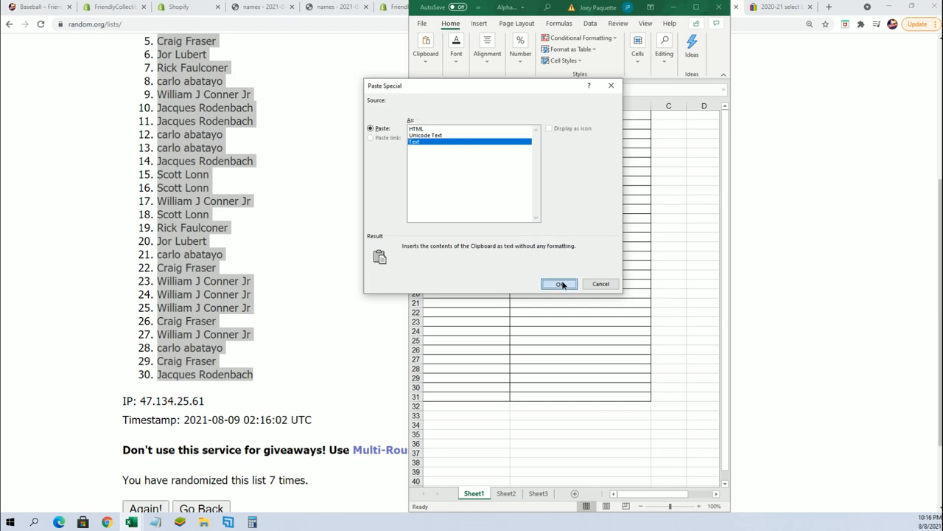
click(560, 283)
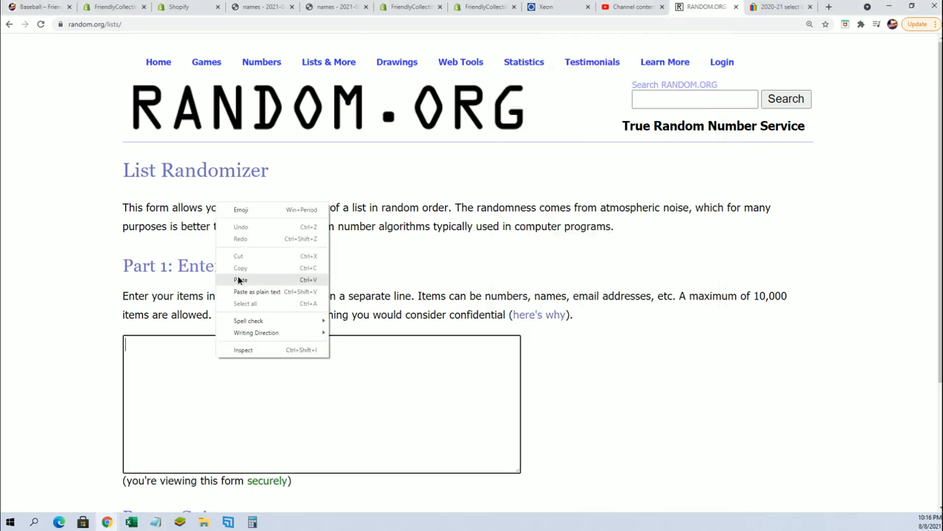
Paste the 30 MLB teams into the list box and randomize them three times
click(242, 280)
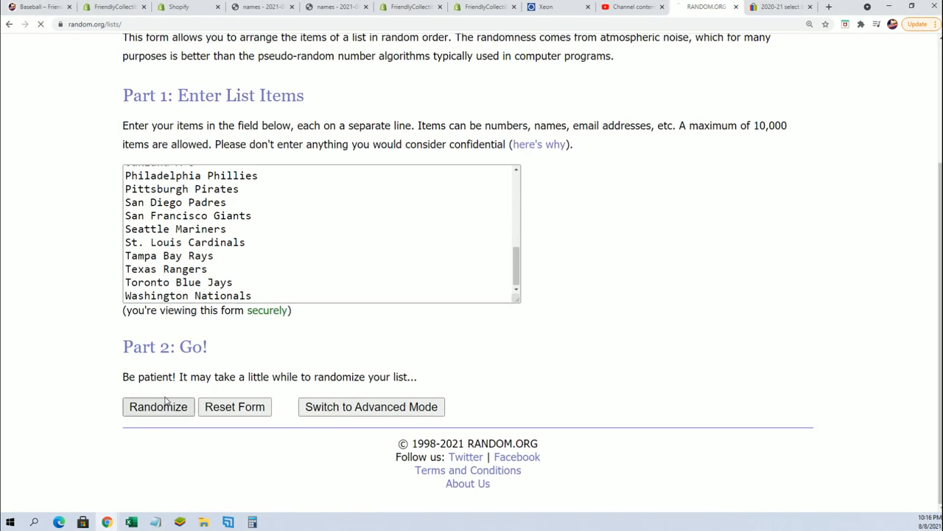
click(158, 407)
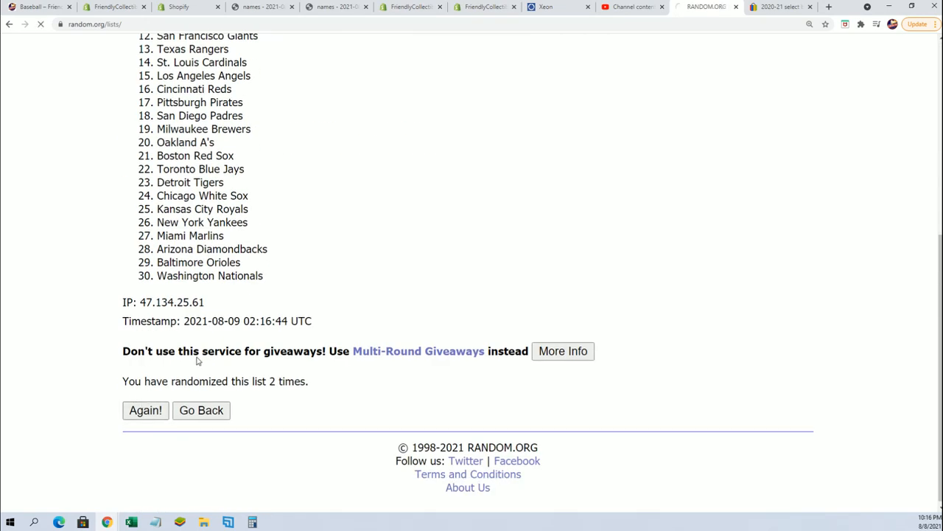
click(145, 410)
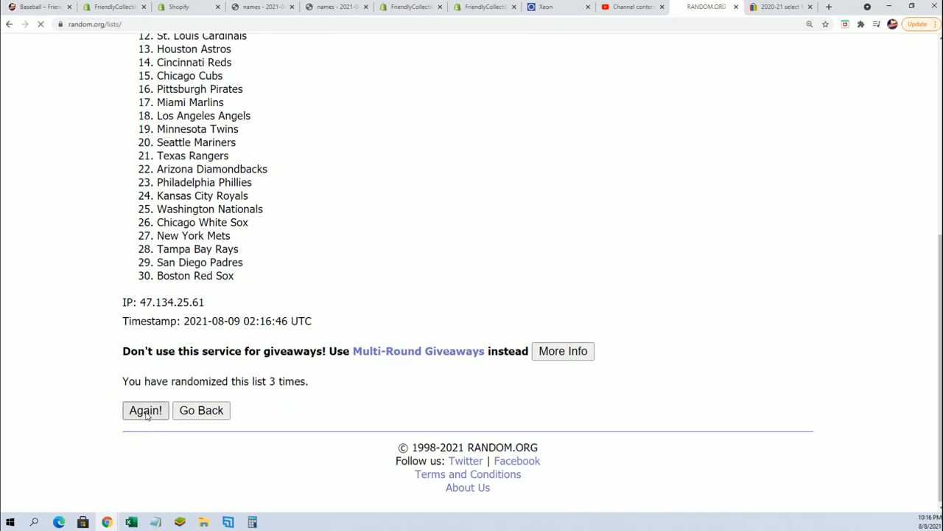
click(144, 410)
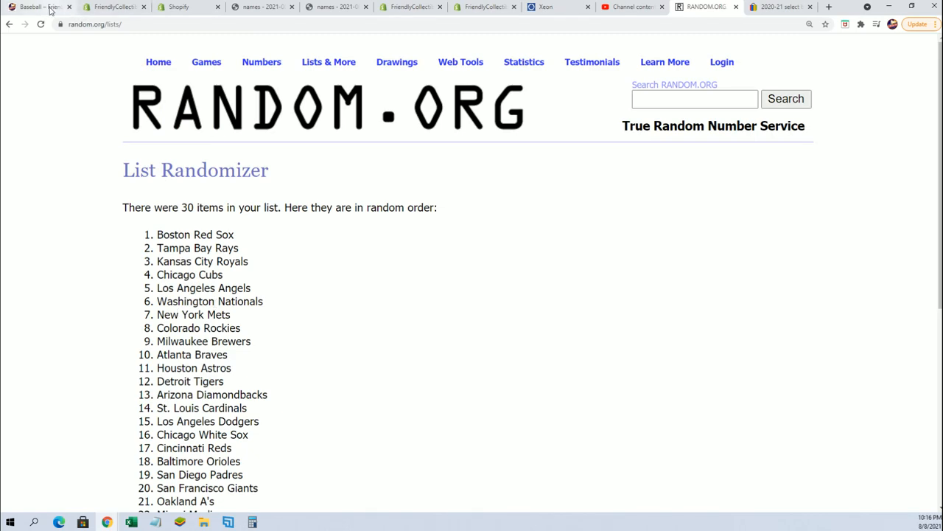
Browse the FriendlyCollectibles baseball page, then return to the RANDOM.ORG team results
click(38, 5)
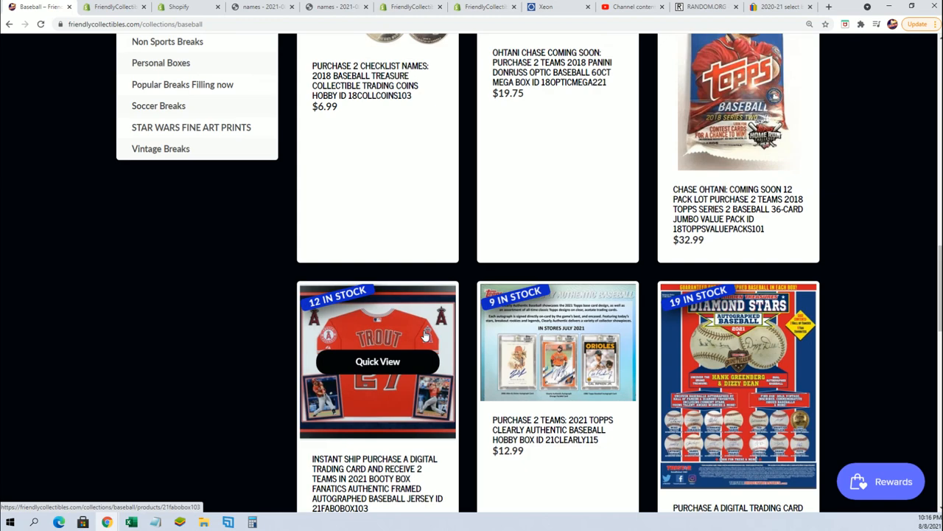
scroll(down, 3)
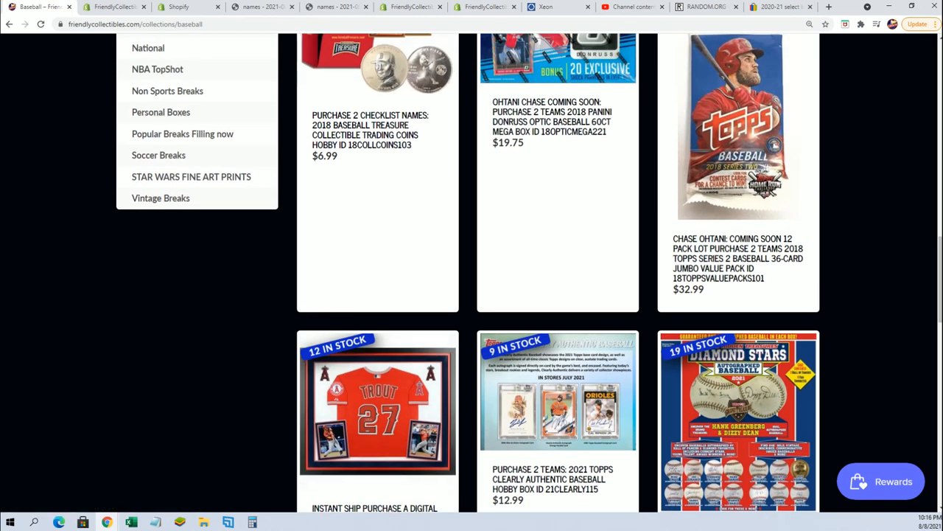
click(704, 5)
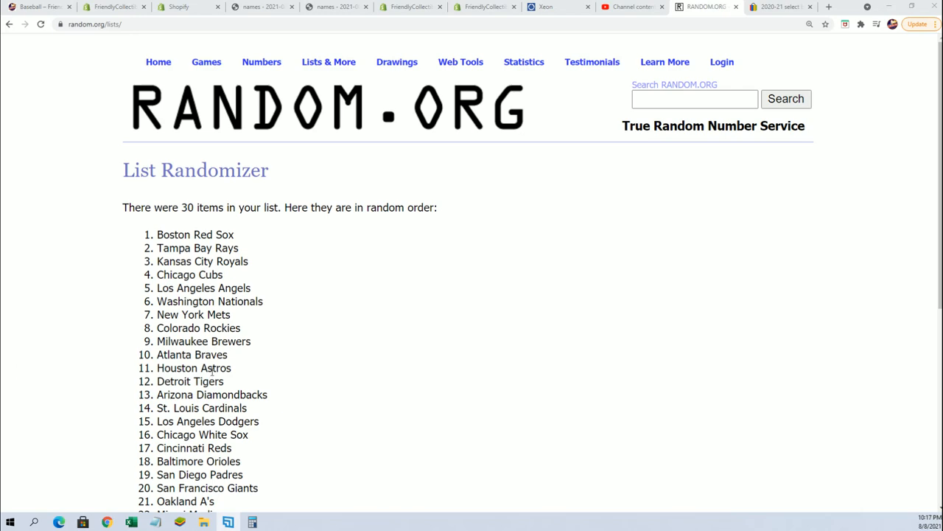
Reshuffle the 30 MLB teams three more times to get the final order
scroll(down, 3)
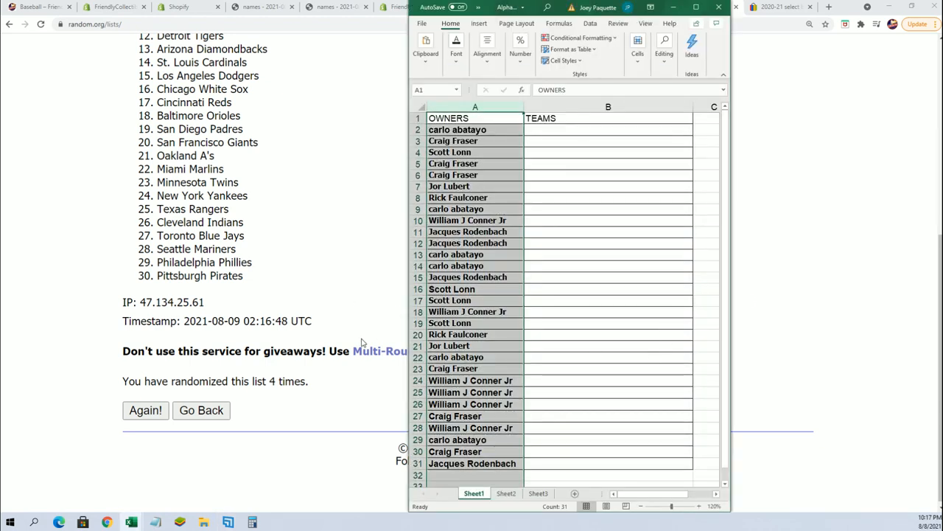
mouse_move(274, 394)
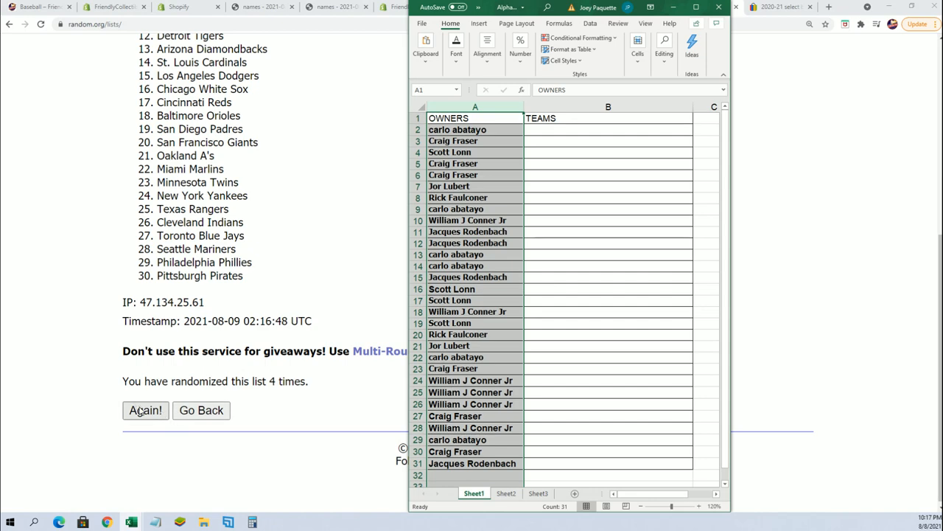
click(145, 409)
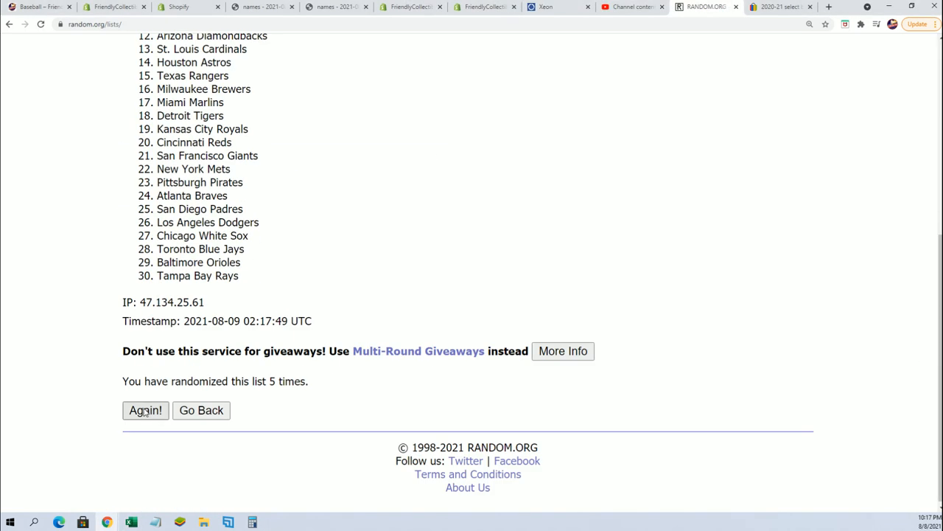
click(144, 410)
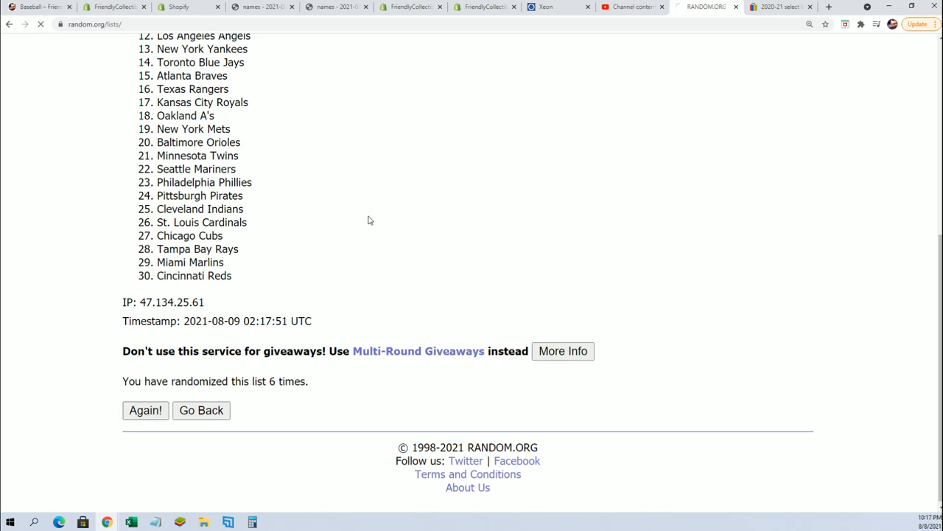
click(145, 409)
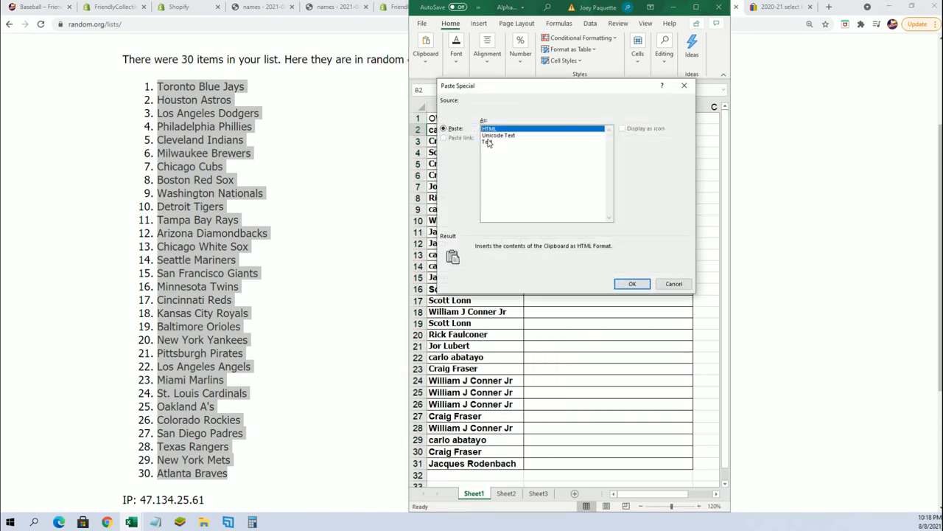
Paste the shuffled teams into column B so each owner row gets a team
click(631, 283)
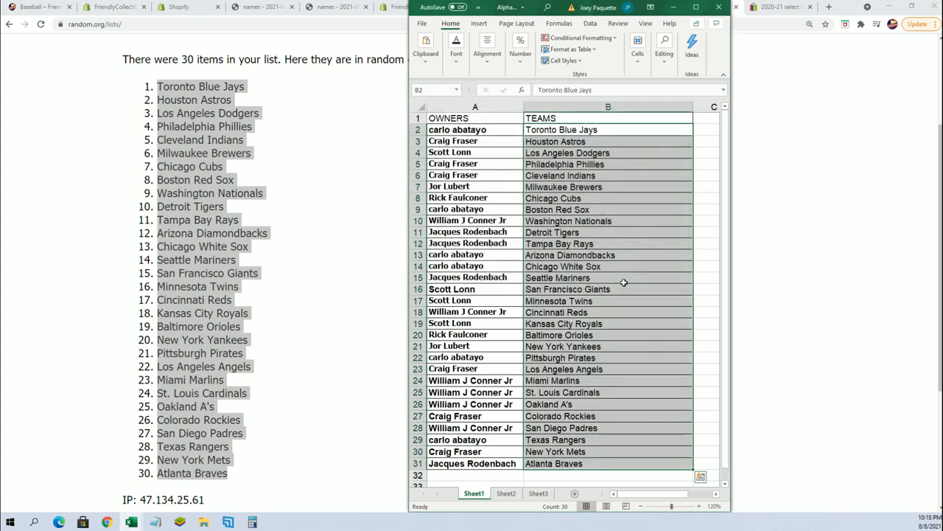
mouse_move(655, 255)
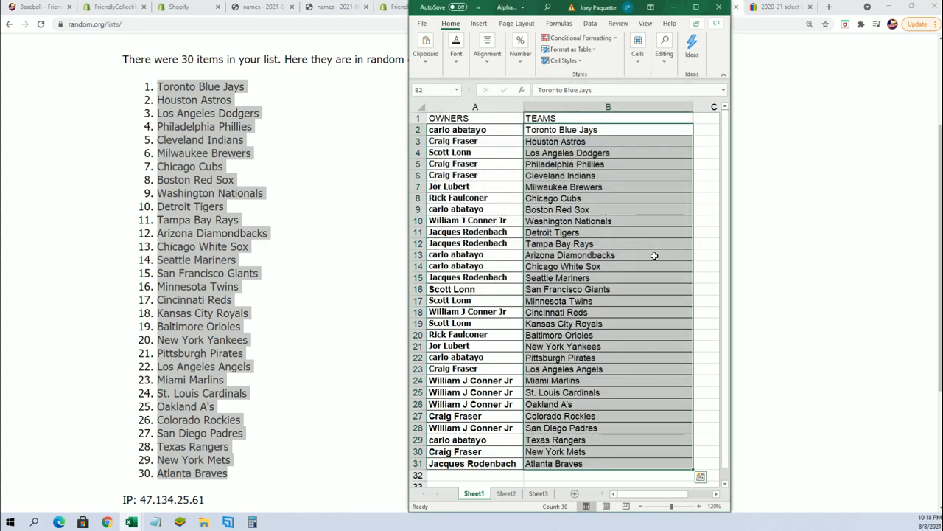
mouse_move(845, 269)
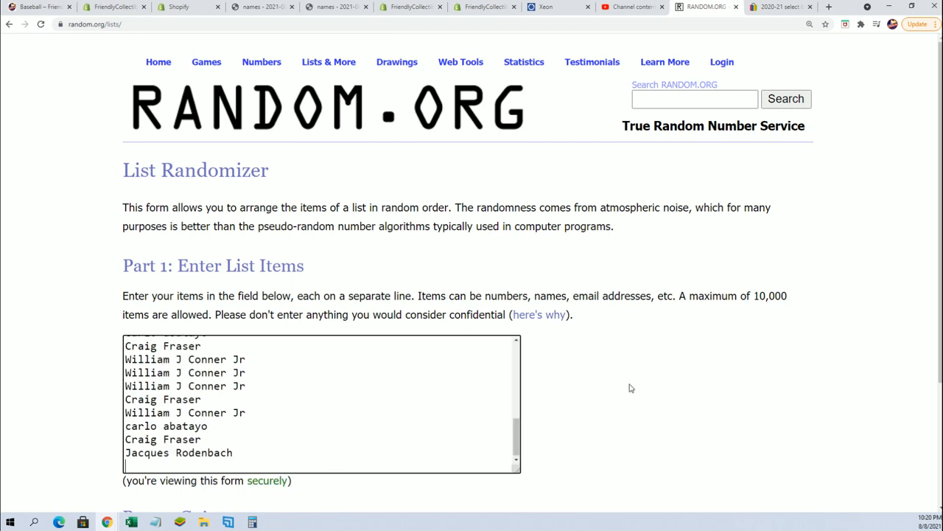
mouse_move(619, 367)
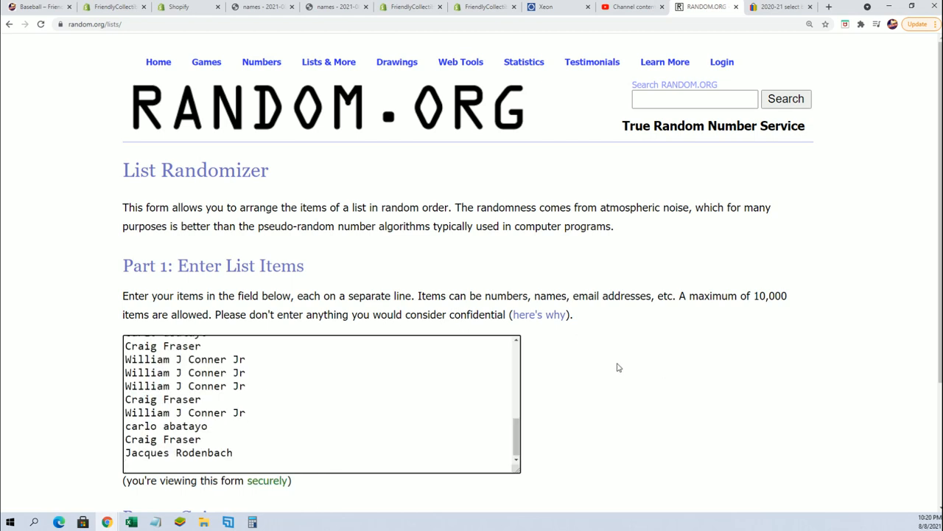
Randomize the 30 owner names and reshuffle repeatedly for the bonus-entry order
scroll(down, 3)
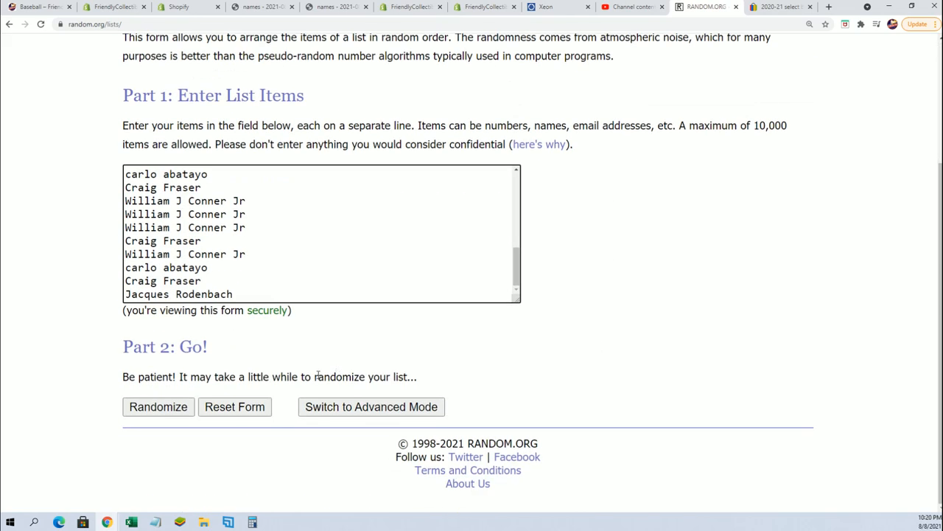
click(158, 407)
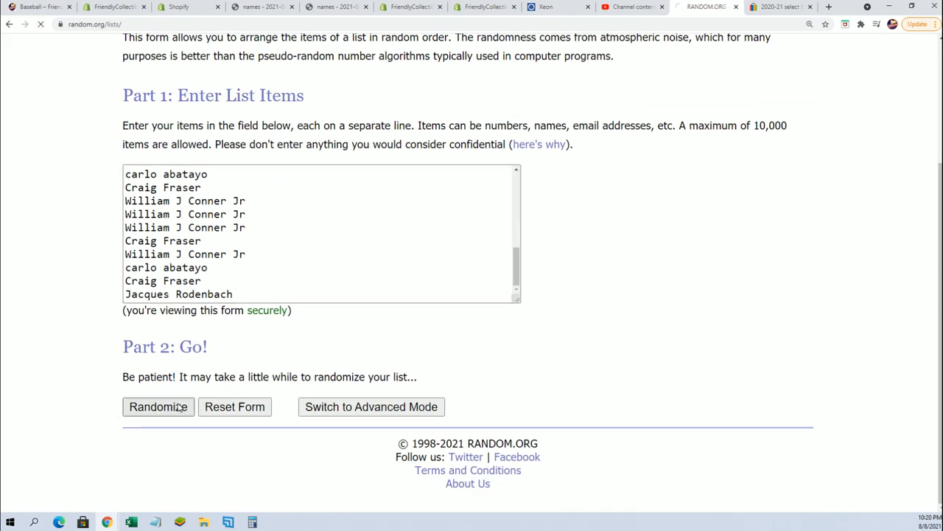
click(158, 406)
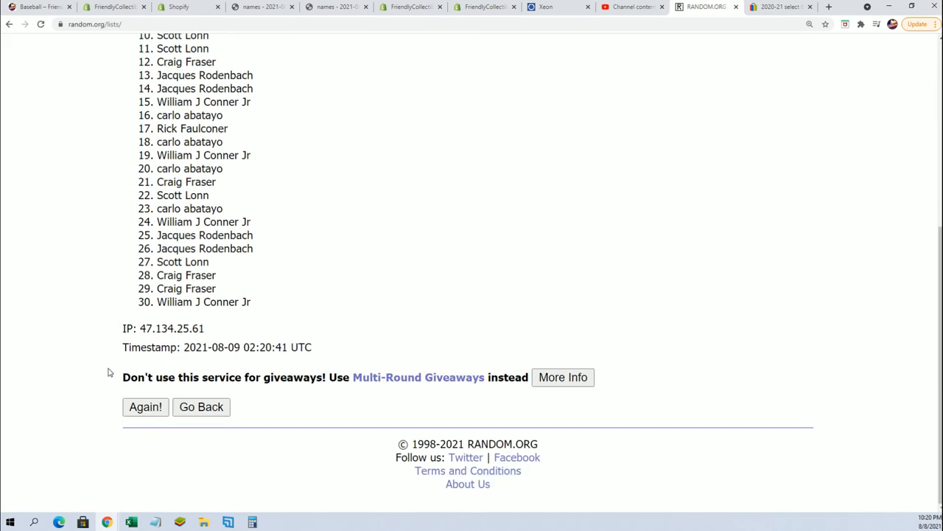
click(144, 407)
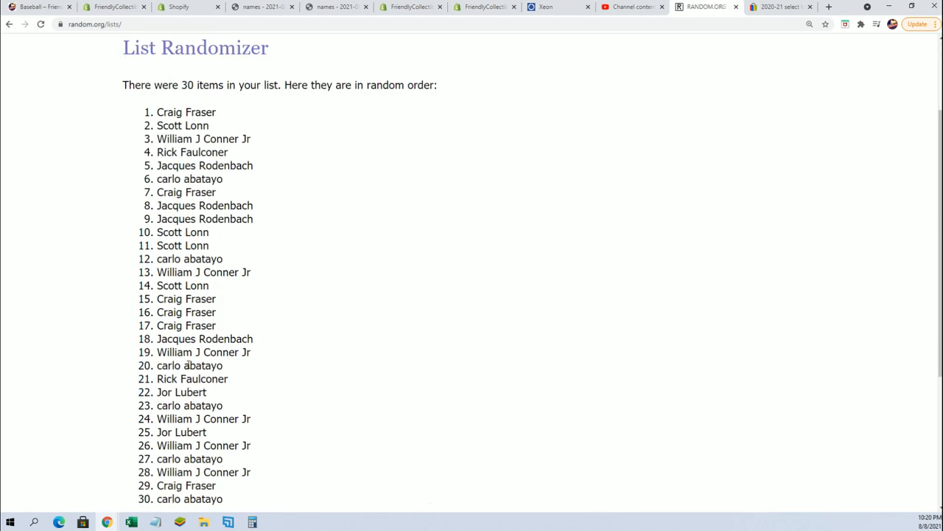
scroll(down, 3)
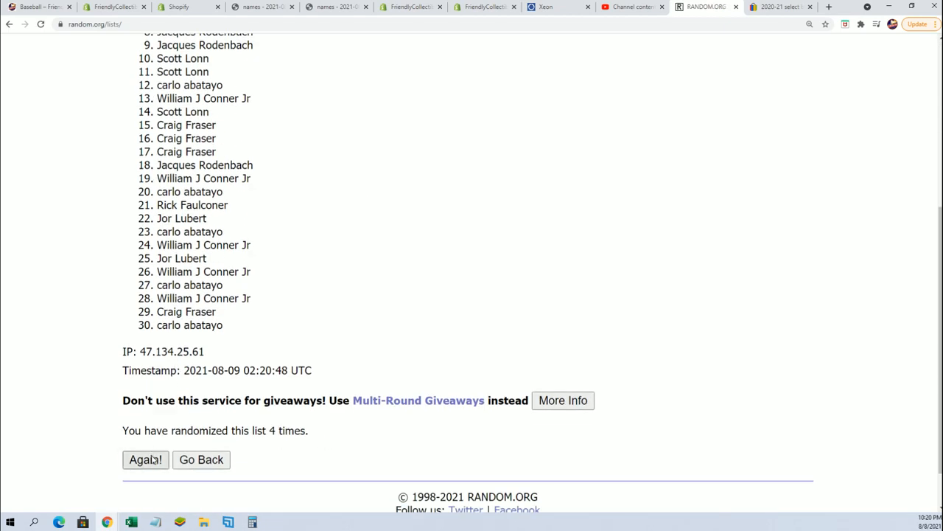
click(144, 460)
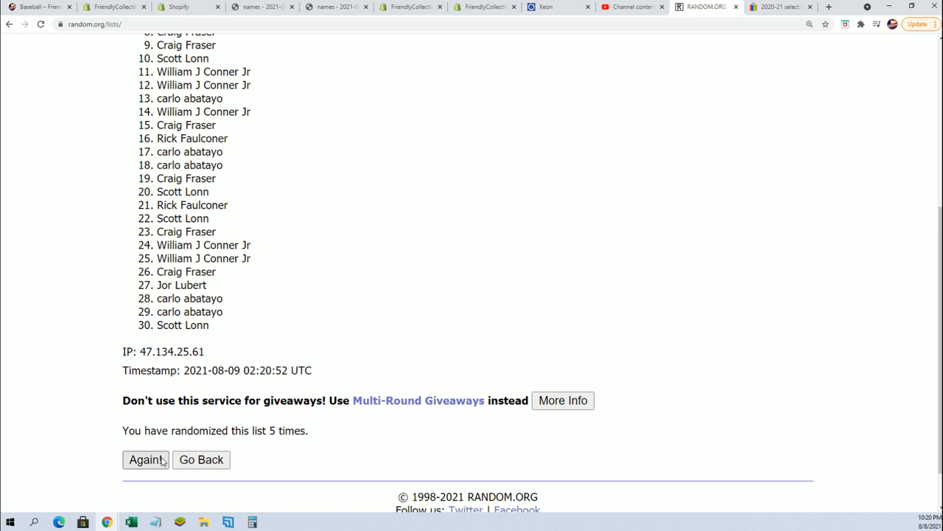
click(144, 460)
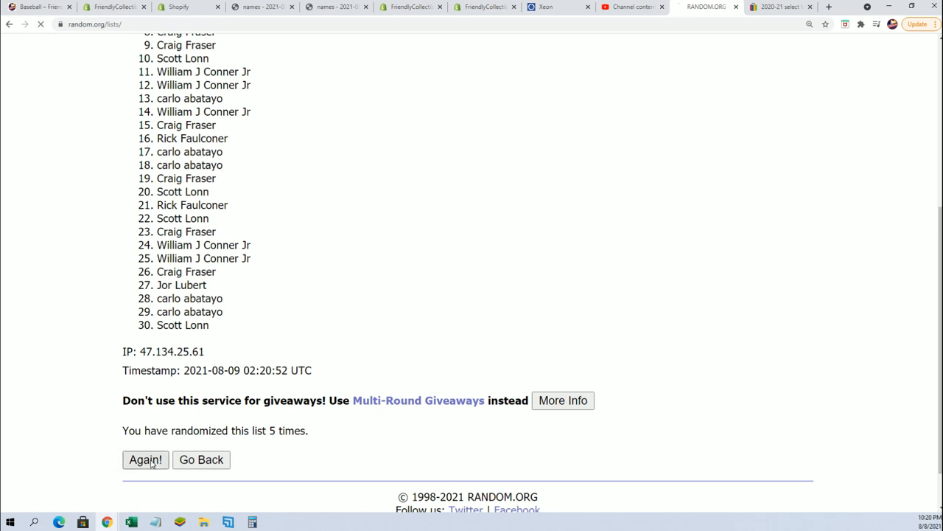
click(144, 459)
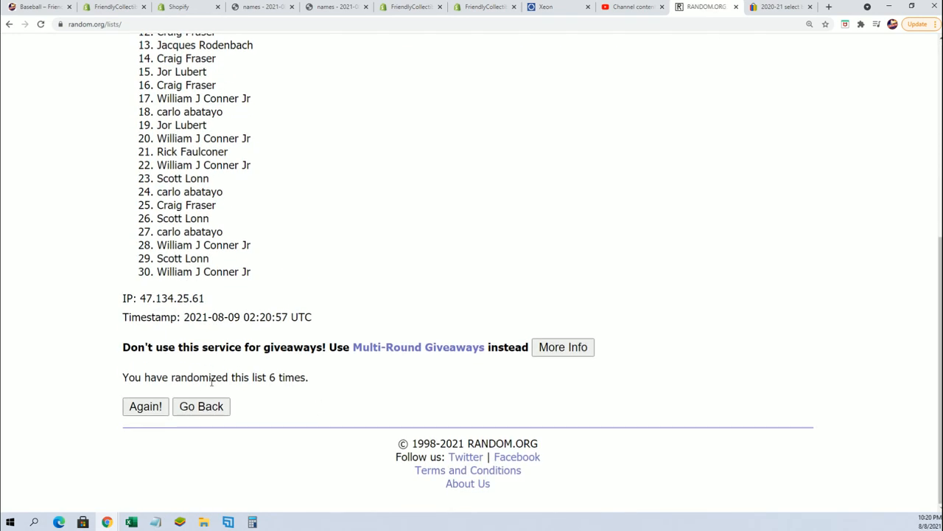
click(145, 407)
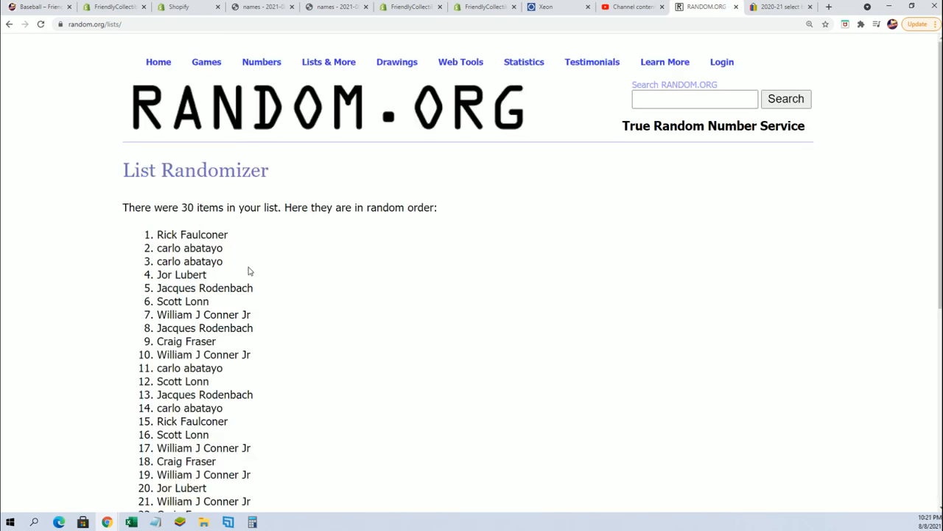